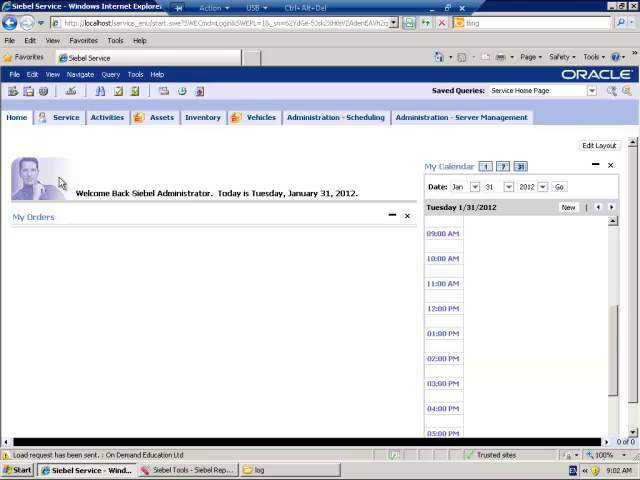
pyautogui.moveTo(44, 92)
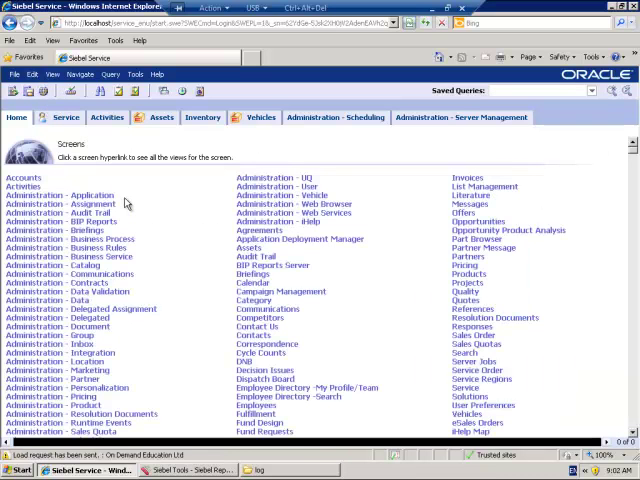
# Show the employee candidates for the On Demand Education Ltd assignment rule
pyautogui.click(72, 196)
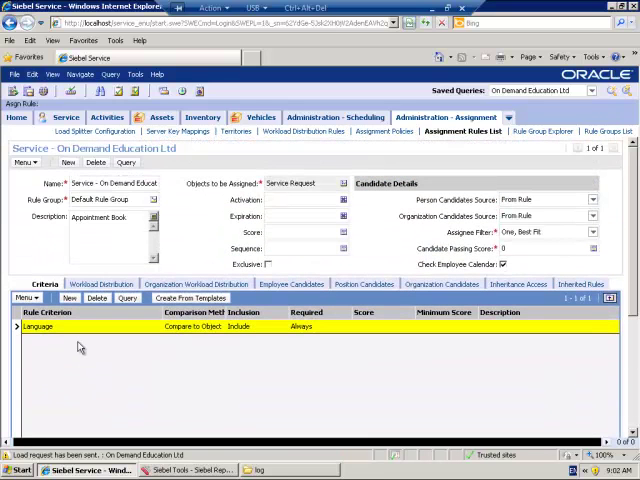
pyautogui.click(292, 284)
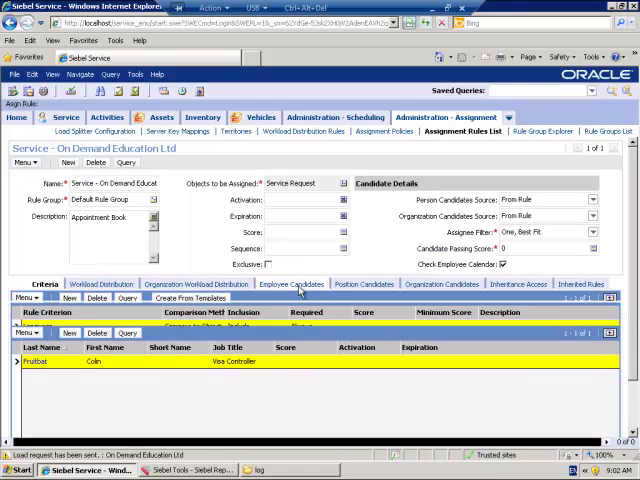
pyautogui.click(292, 284)
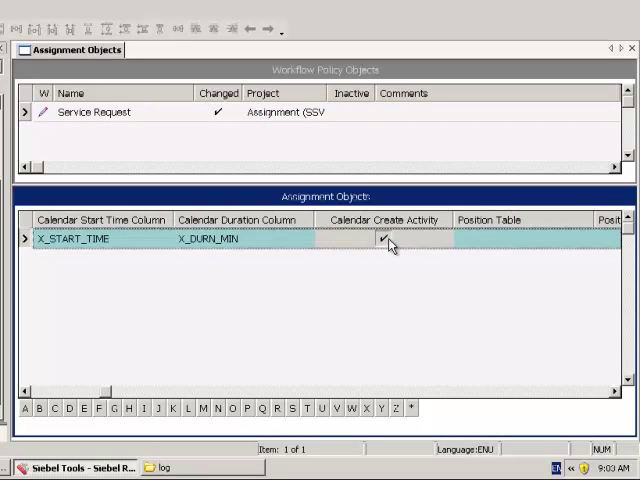
# Keep Calendar Create Activity checked on the Service Request assignment object
pyautogui.click(388, 240)
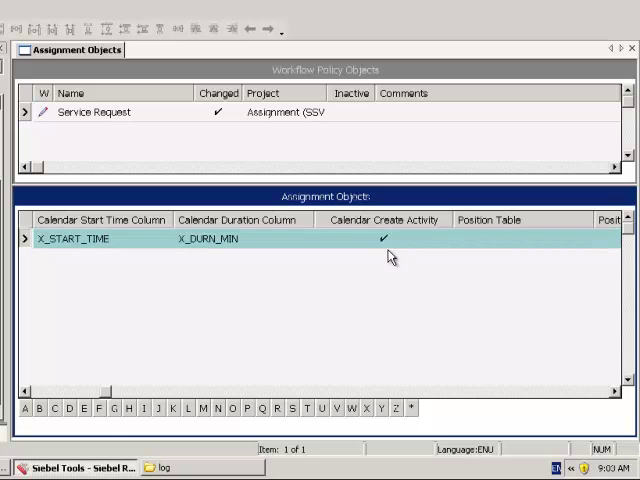
pyautogui.click(384, 240)
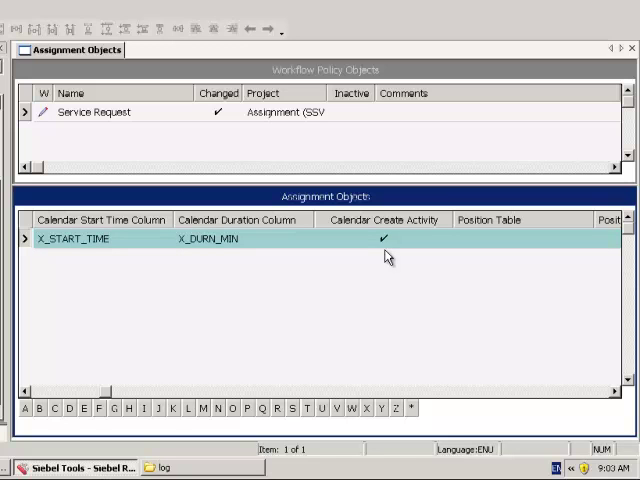
pyautogui.moveTo(22, 394)
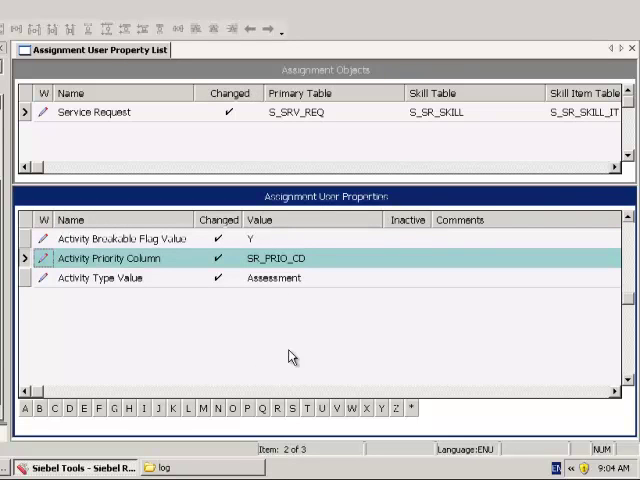
pyautogui.moveTo(146, 306)
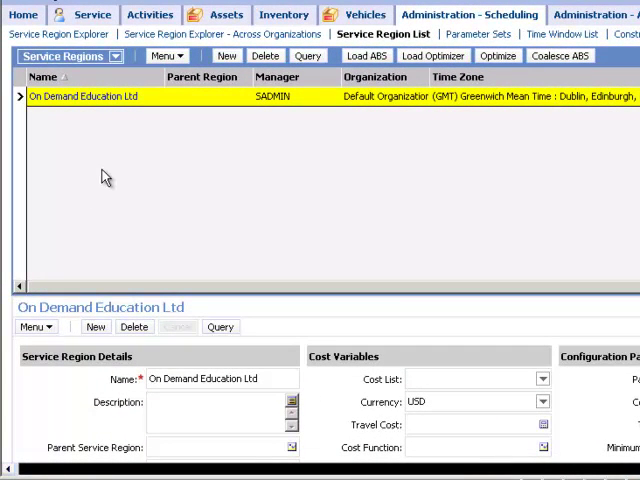
pyautogui.moveTo(128, 116)
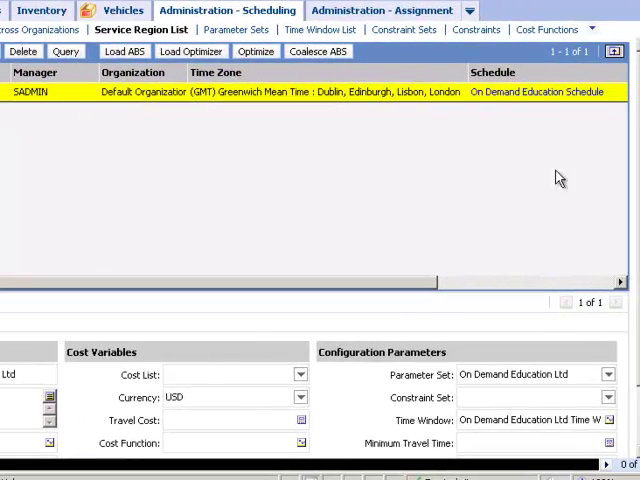
# View the On Demand Education Ltd service region's schedule and parameter set
pyautogui.click(380, 10)
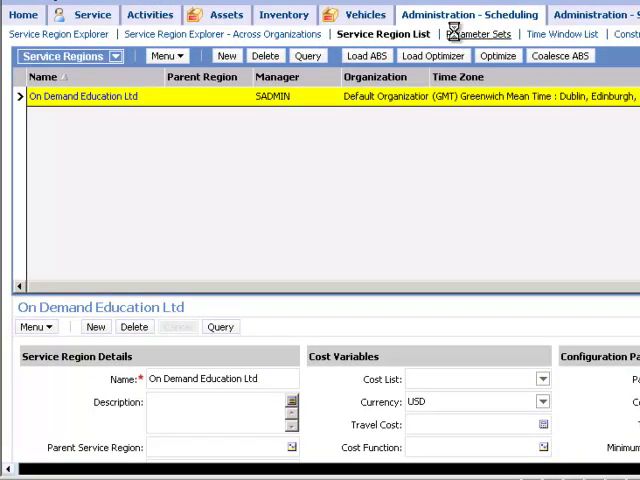
# Review the parameter set (days to start 0, end 20, logging level 4) and the time windows
pyautogui.click(480, 32)
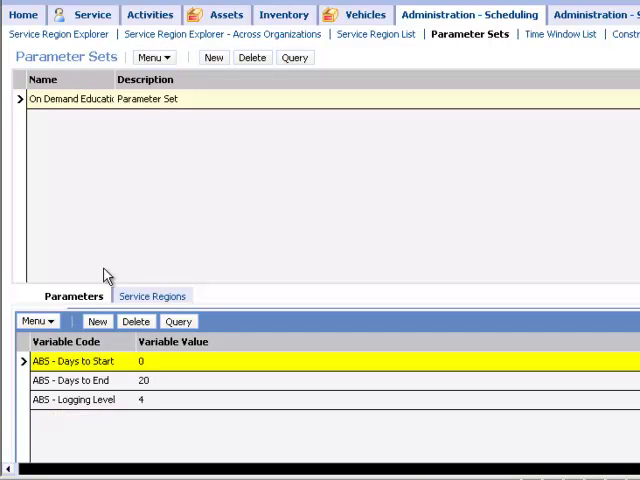
pyautogui.moveTo(572, 56)
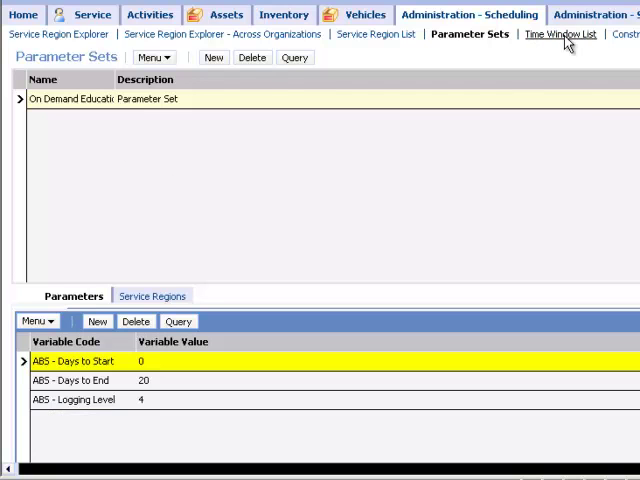
pyautogui.click(558, 34)
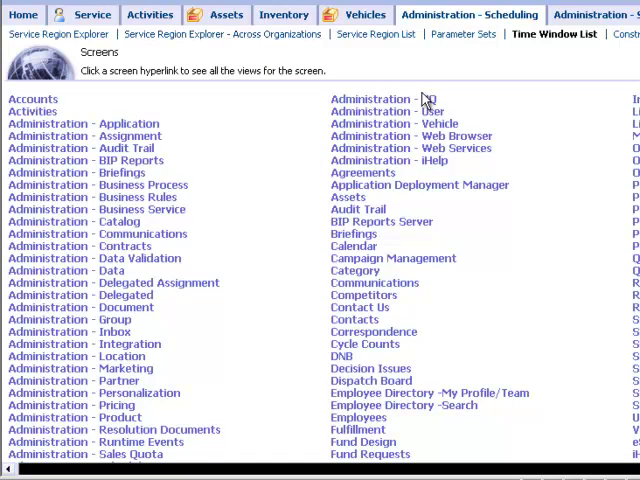
# Select the assigned employee and show their service details with On Demand Education region and shift times
pyautogui.click(398, 110)
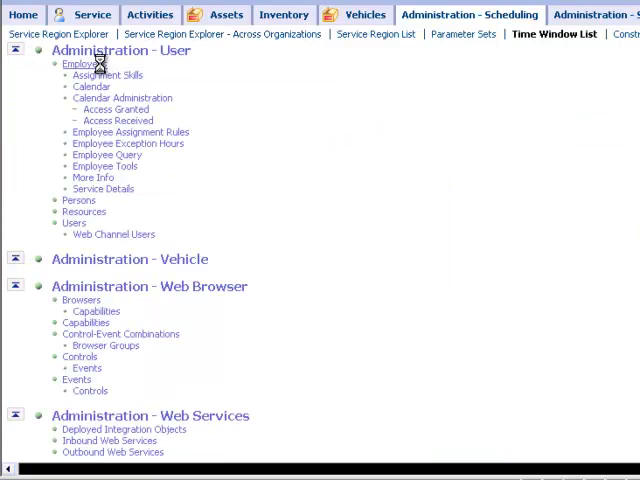
pyautogui.click(80, 64)
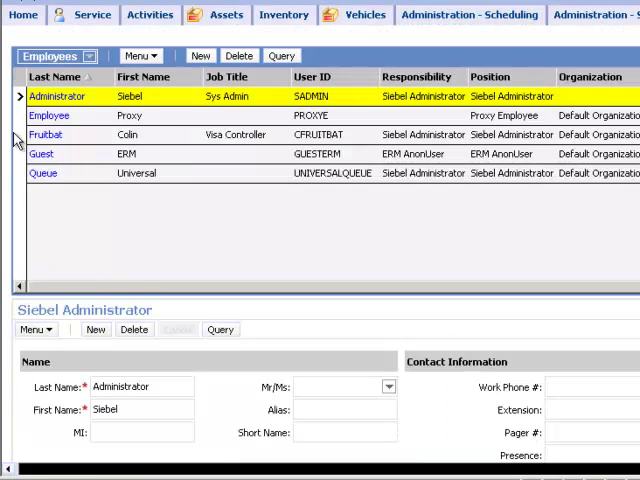
pyautogui.click(46, 134)
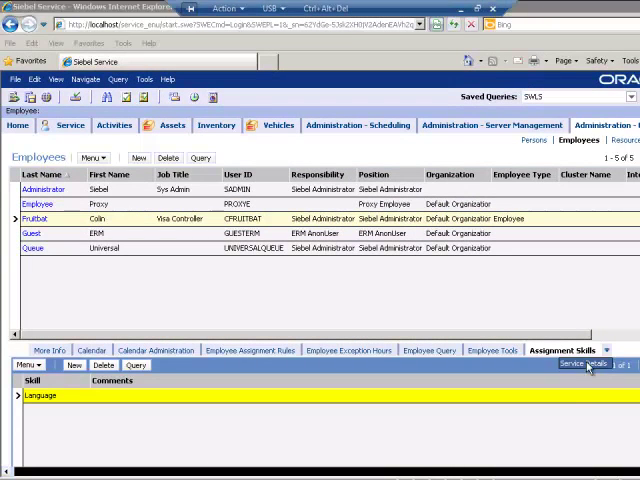
pyautogui.click(556, 218)
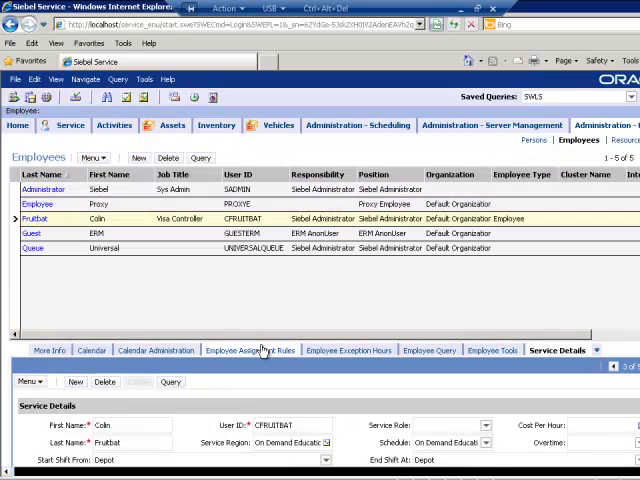
pyautogui.moveTo(248, 316)
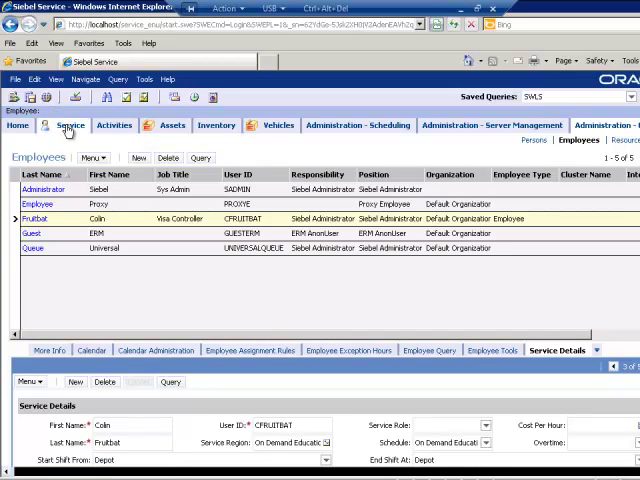
# Create a new service request with an early start date and a 60-minute duration
pyautogui.click(70, 126)
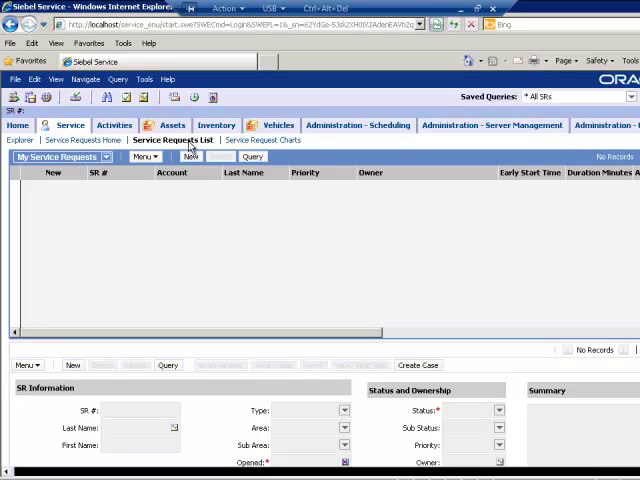
pyautogui.click(192, 156)
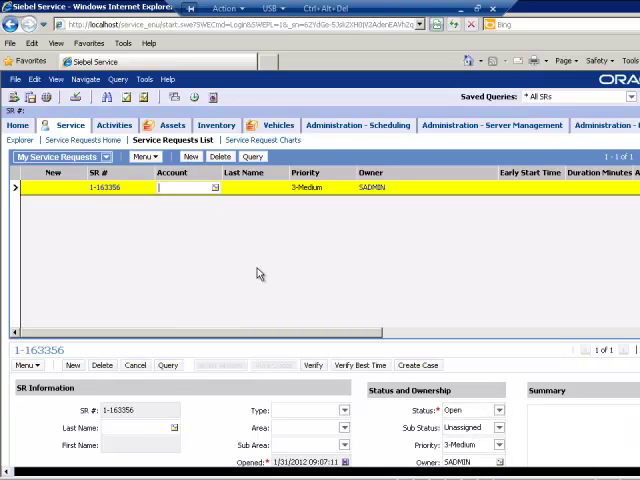
pyautogui.click(420, 188)
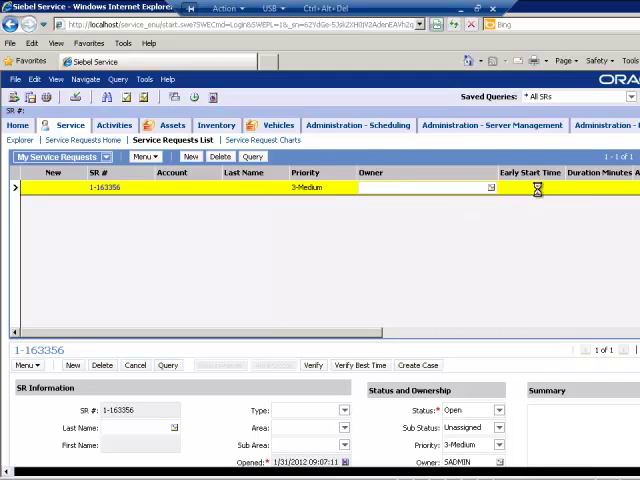
pyautogui.click(538, 188)
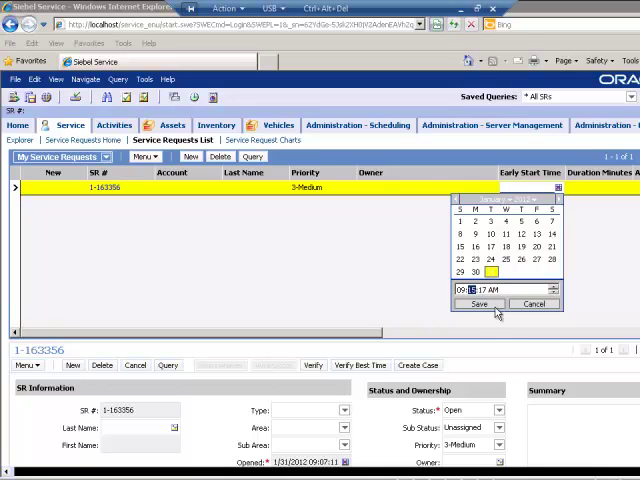
pyautogui.click(476, 304)
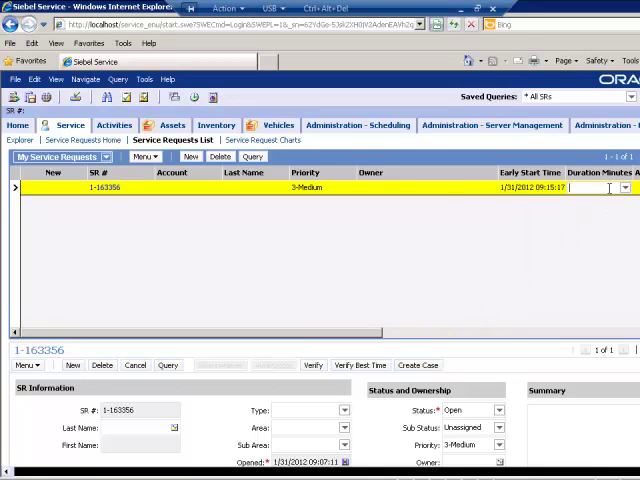
pyautogui.write('60')
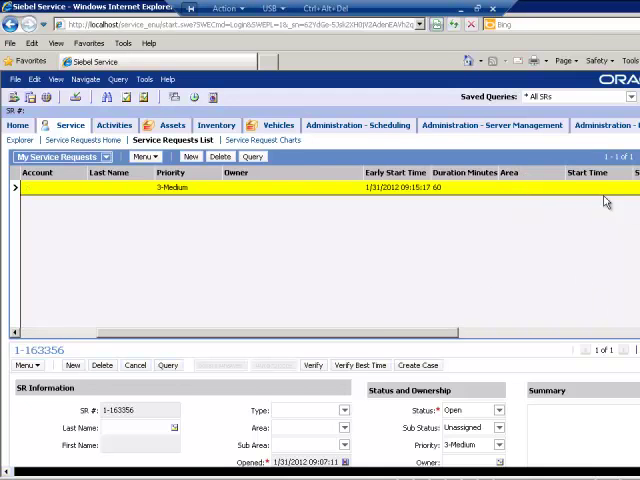
pyautogui.click(592, 188)
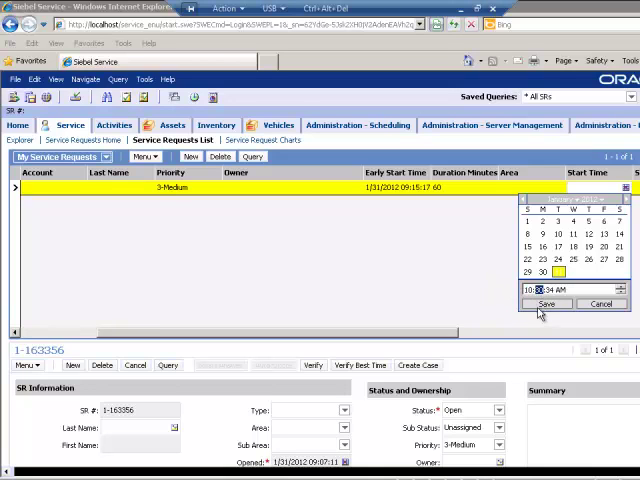
# Adjust the early start time to 1/31/2012 10:15 AM
pyautogui.click(548, 304)
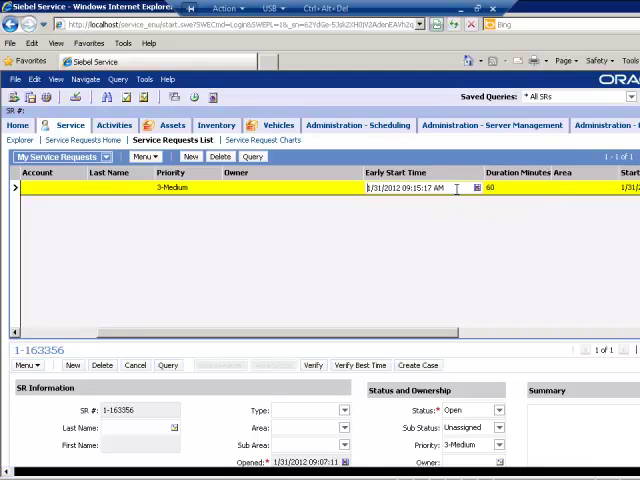
pyautogui.click(476, 188)
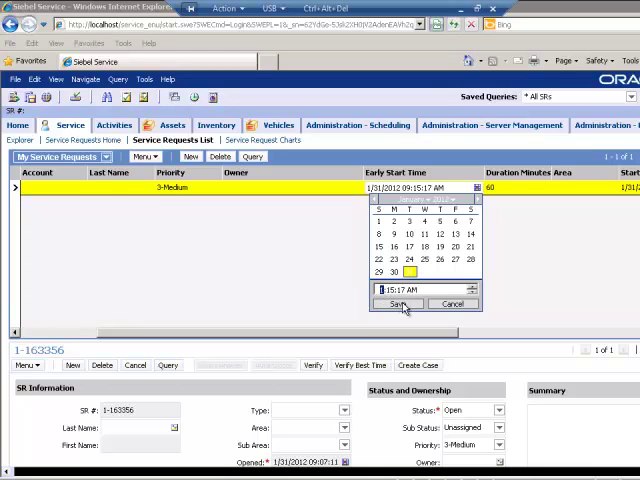
pyautogui.click(400, 304)
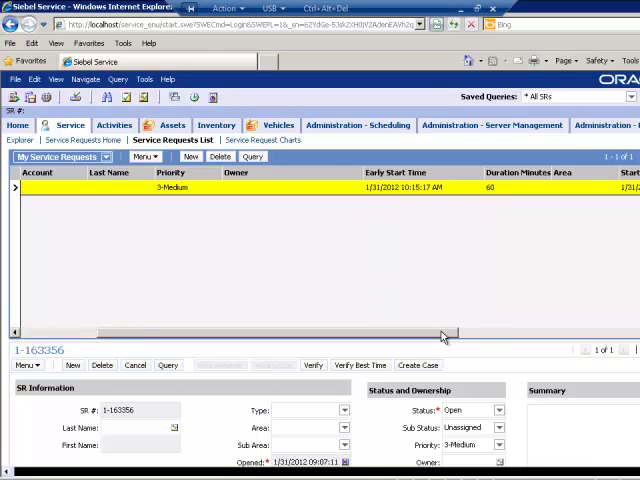
pyautogui.hscroll(3)
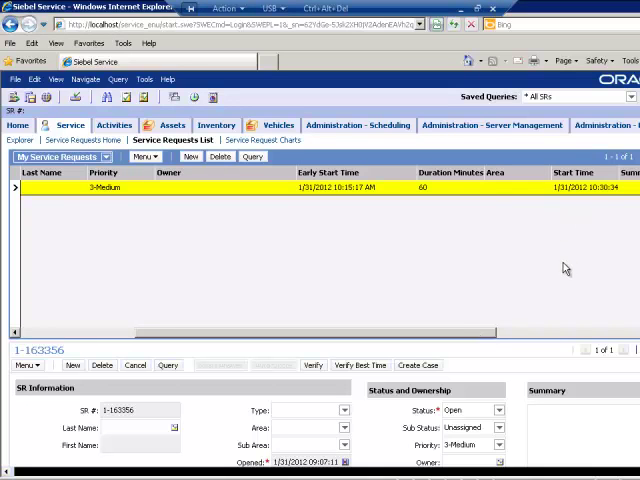
pyautogui.moveTo(496, 204)
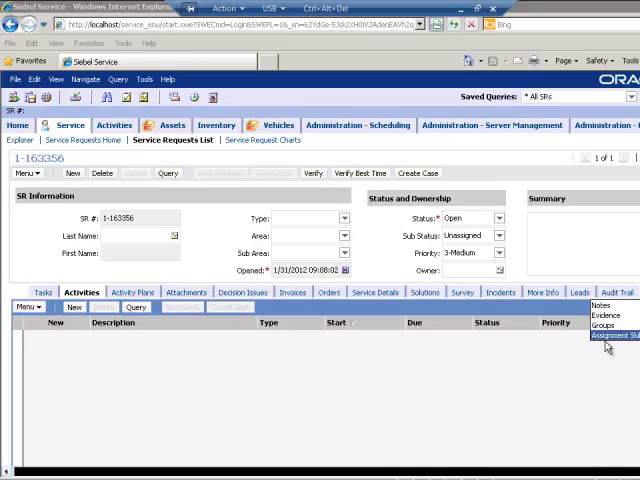
# Show the service request's assignment skills, then query the request list
pyautogui.click(608, 336)
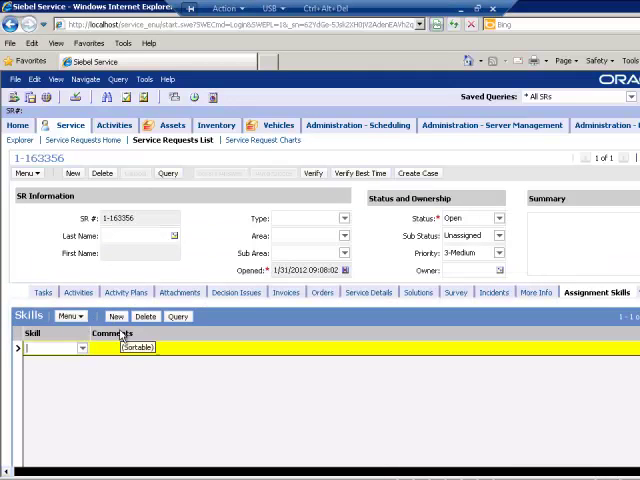
pyautogui.write('\\\\\\q')
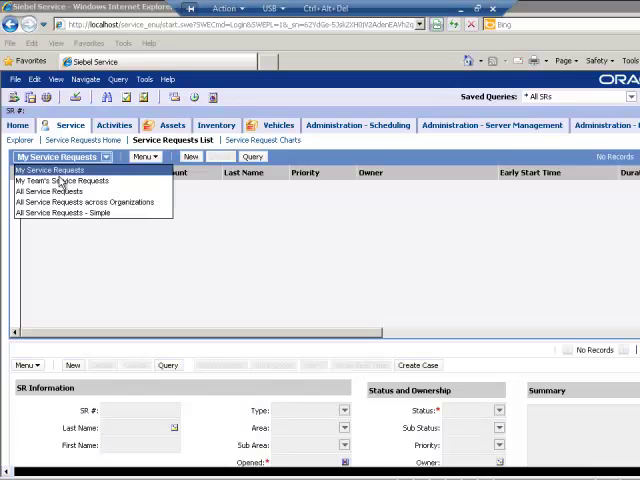
# Query the server jobs list to show Batch Assignment and Appointment Booking jobs
pyautogui.click(56, 192)
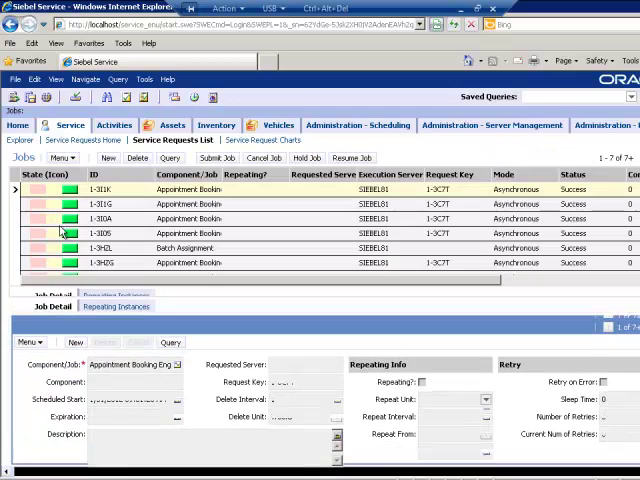
pyautogui.click(64, 188)
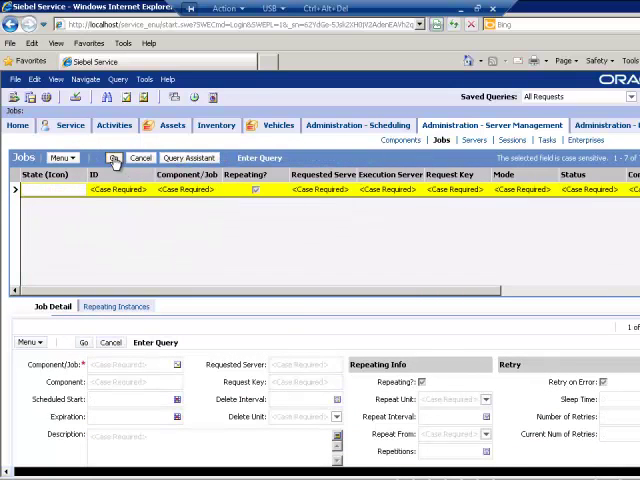
pyautogui.click(112, 158)
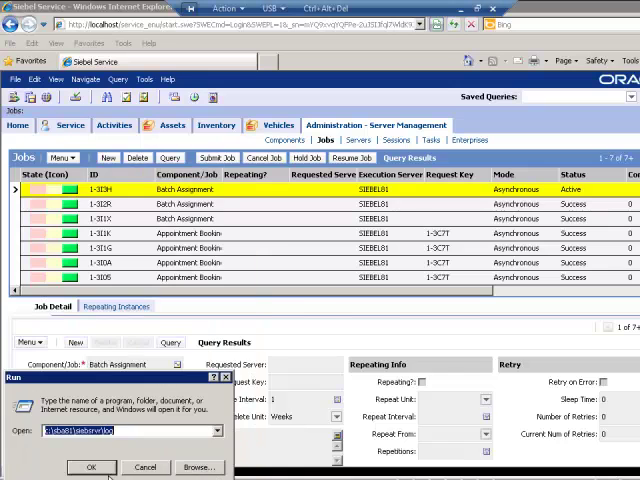
# Open the AsgnBatch log and highlight the availability evaluation and employee assignment entries
pyautogui.click(92, 468)
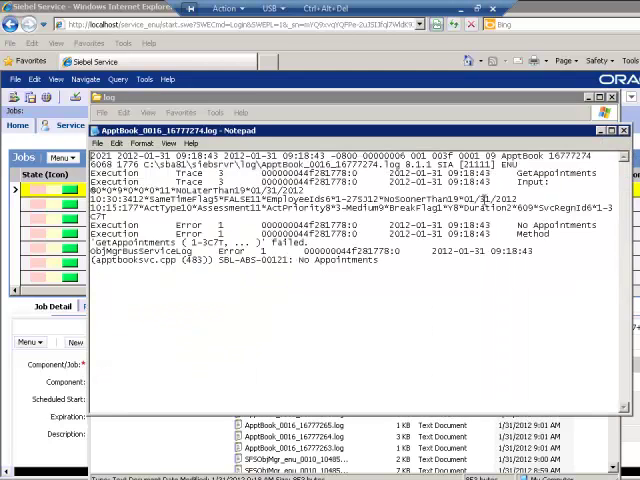
pyautogui.click(612, 96)
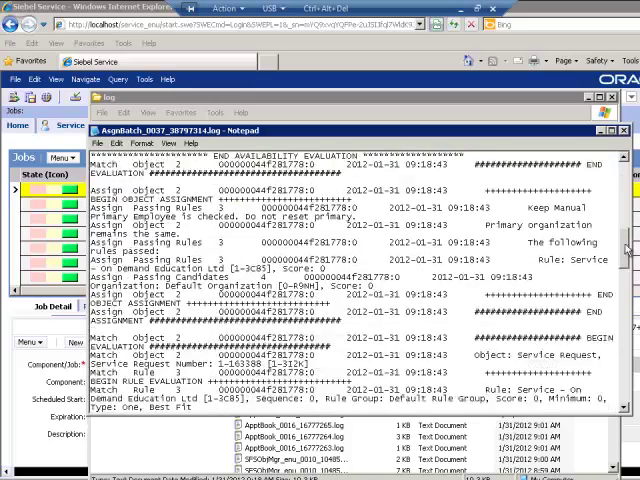
pyautogui.scroll(-3)
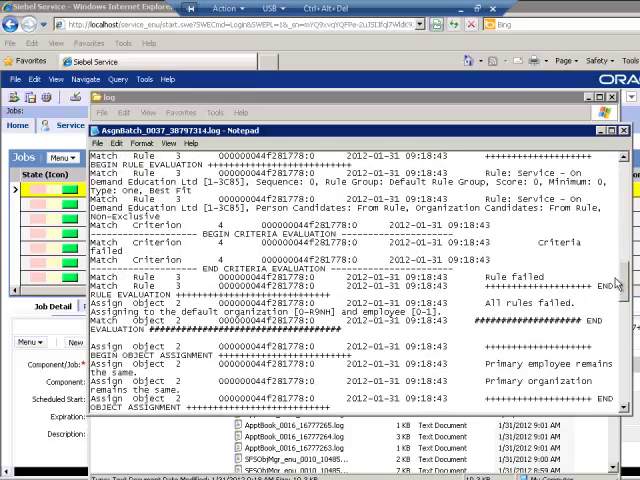
pyautogui.scroll(-3)
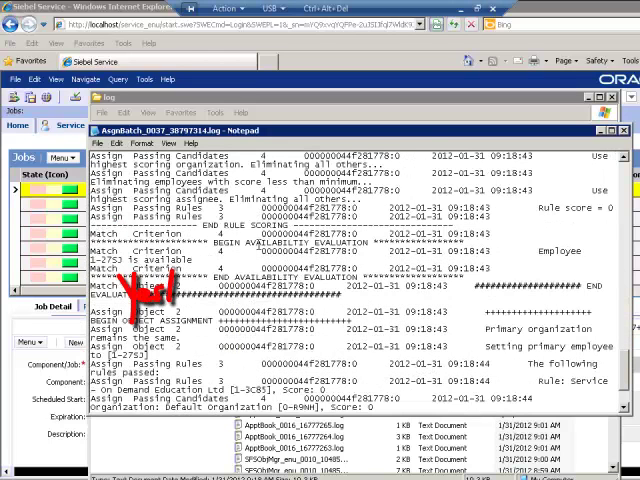
pyautogui.doubleClick(284, 242)
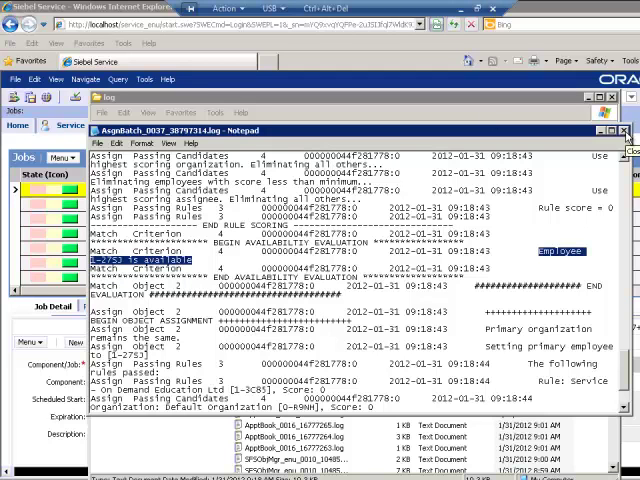
pyautogui.click(628, 130)
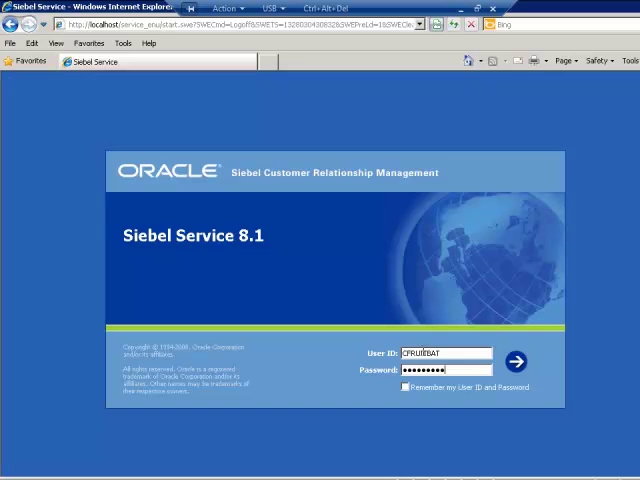
# Sign in as the assigned employee and view My Calendar for January 31, 2012
pyautogui.click(516, 362)
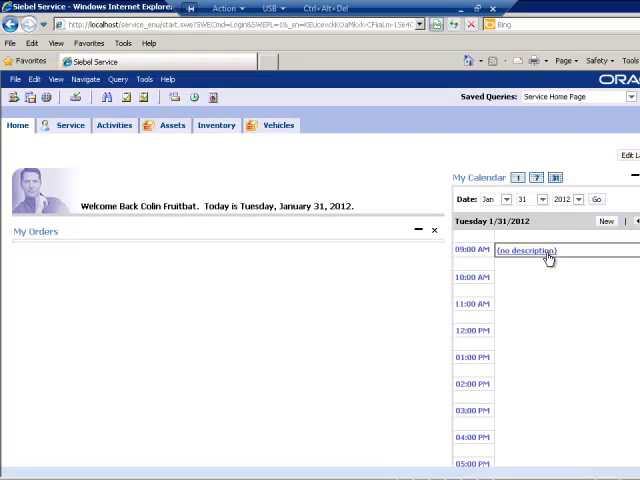
pyautogui.moveTo(548, 254)
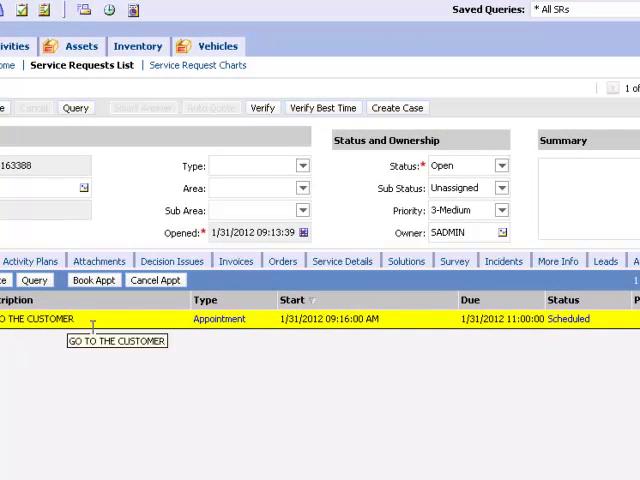
# Book the GO TO THE CUSTOMER activity into the 11:00 AM–1:00 PM slot on 1/31/2012 and confirm
pyautogui.click(94, 280)
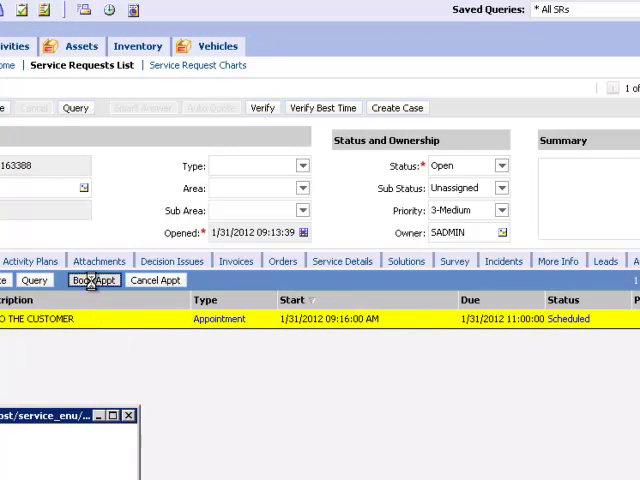
pyautogui.click(92, 280)
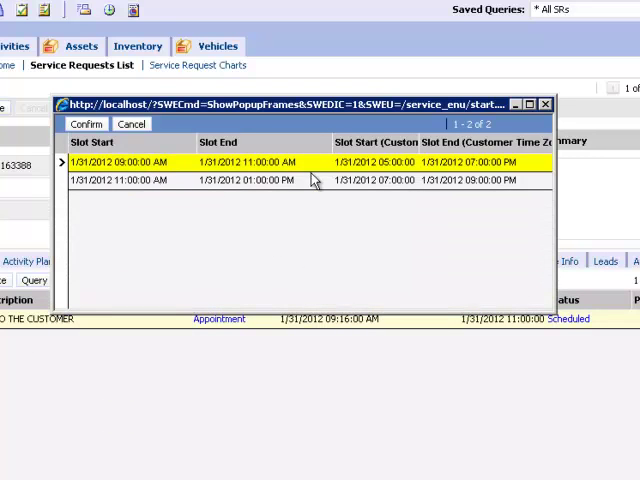
pyautogui.moveTo(290, 180)
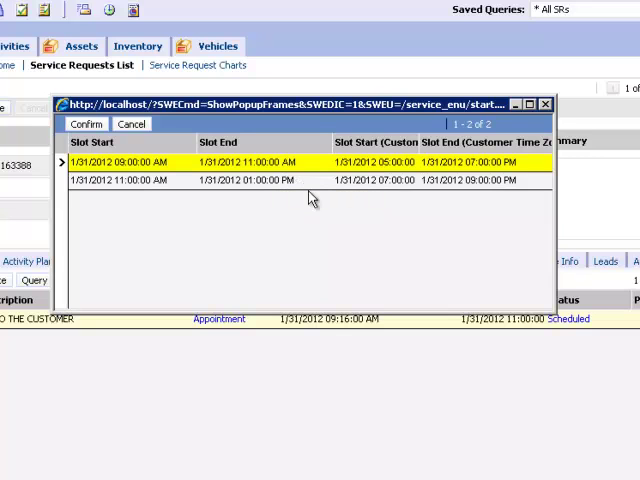
pyautogui.moveTo(348, 128)
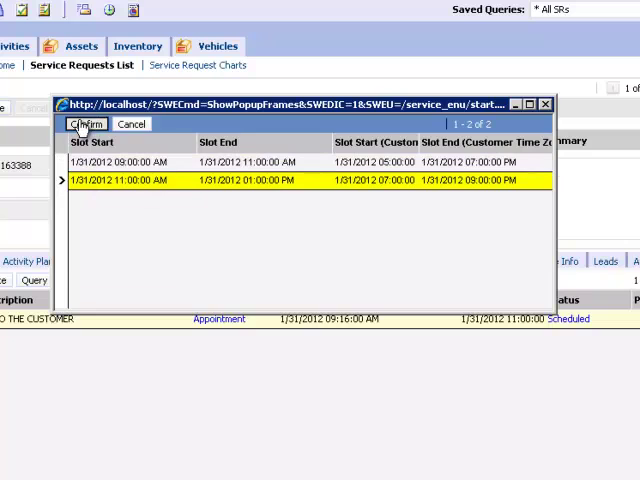
pyautogui.click(88, 122)
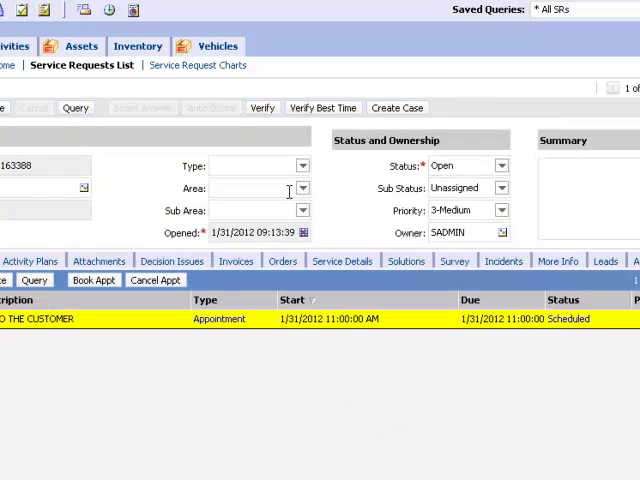